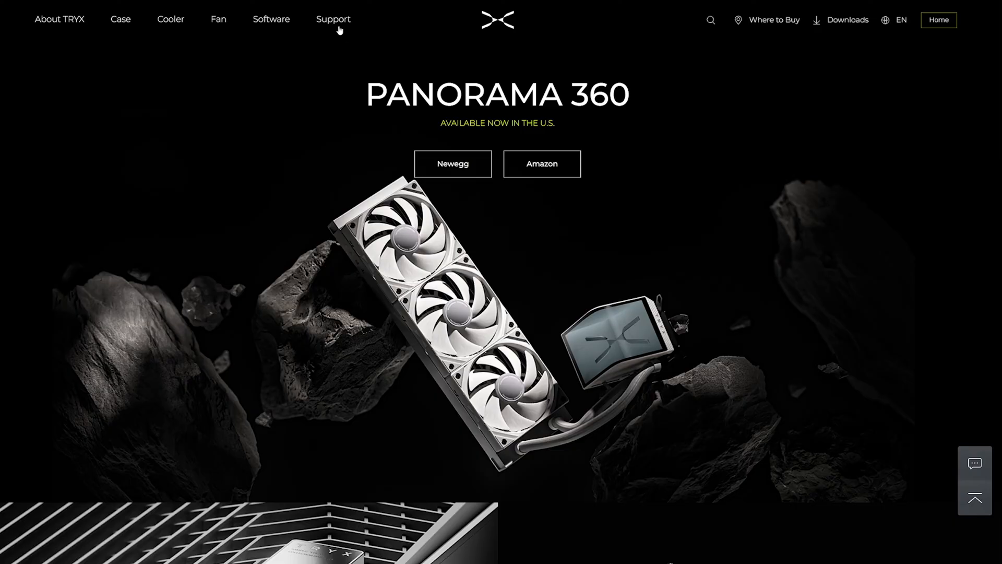
Download the KANALI installer from the TRYX website's Software page and install it.
{"action": "left_click", "coordinate": [270, 20]}
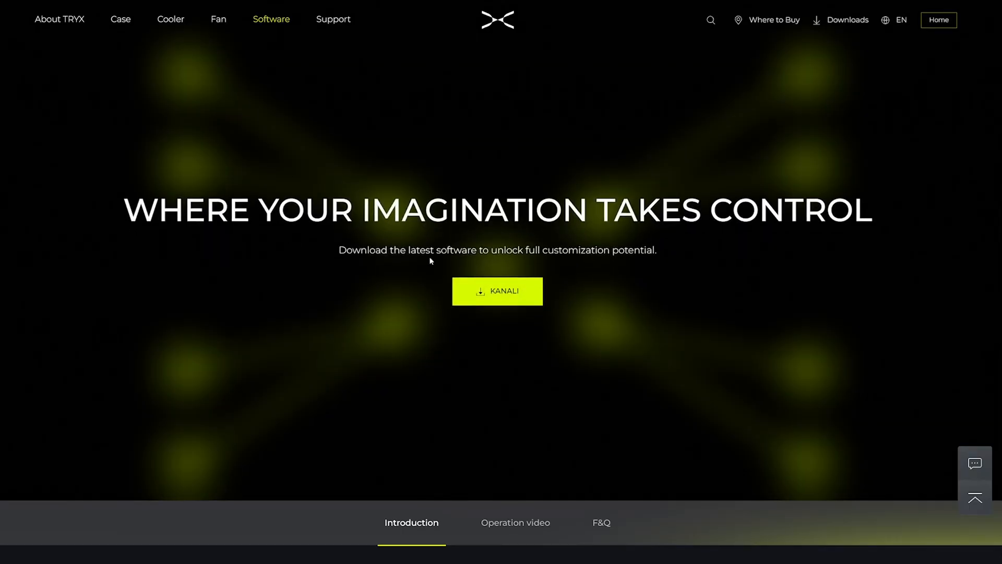
{"action": "left_click", "coordinate": [497, 291]}
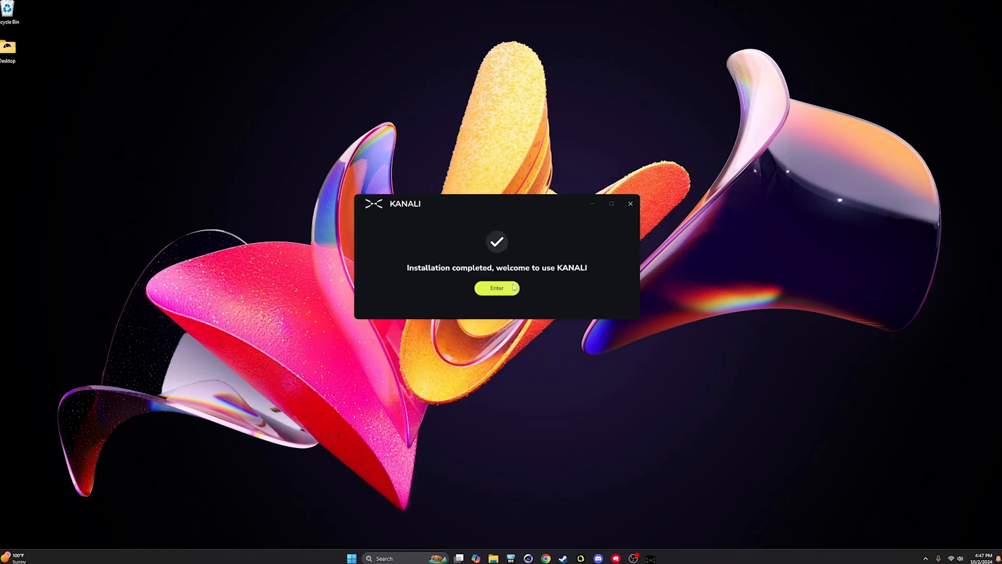
Launch KANALI, allow it through Windows Firewall, and check for a firmware update.
{"action": "left_click", "coordinate": [497, 287]}
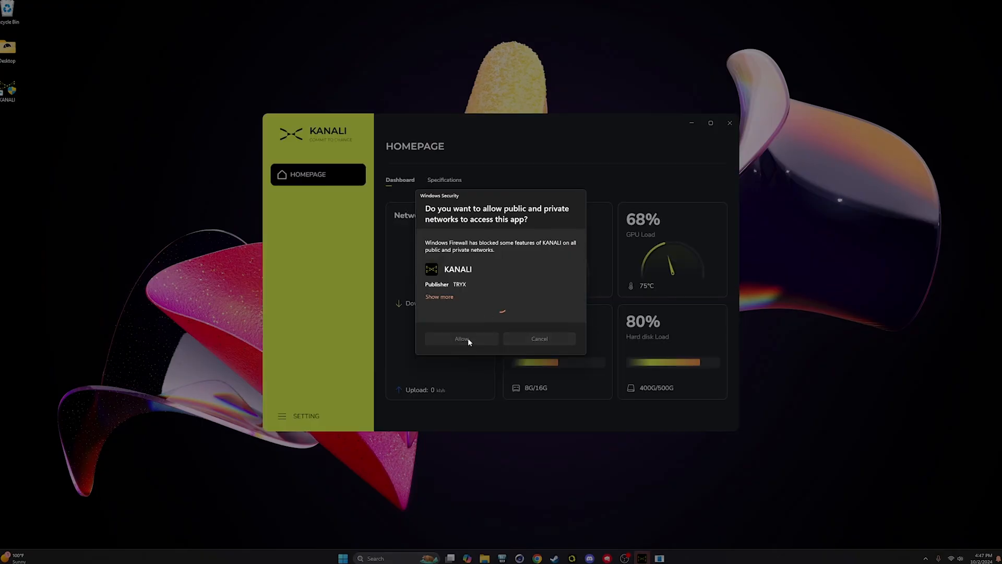
{"action": "left_click", "coordinate": [461, 339]}
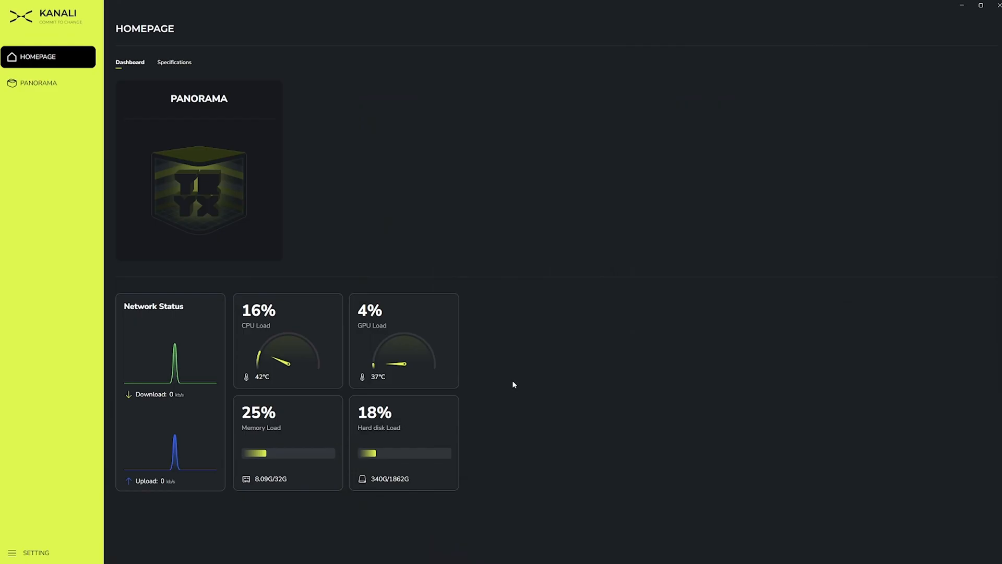
{"action": "left_click", "coordinate": [37, 552]}
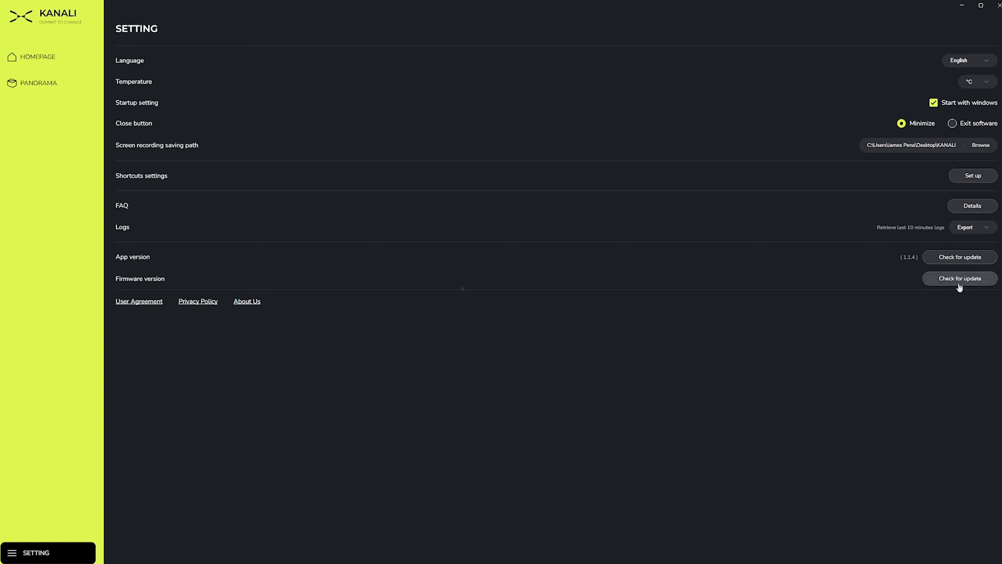
{"action": "left_click", "coordinate": [37, 57]}
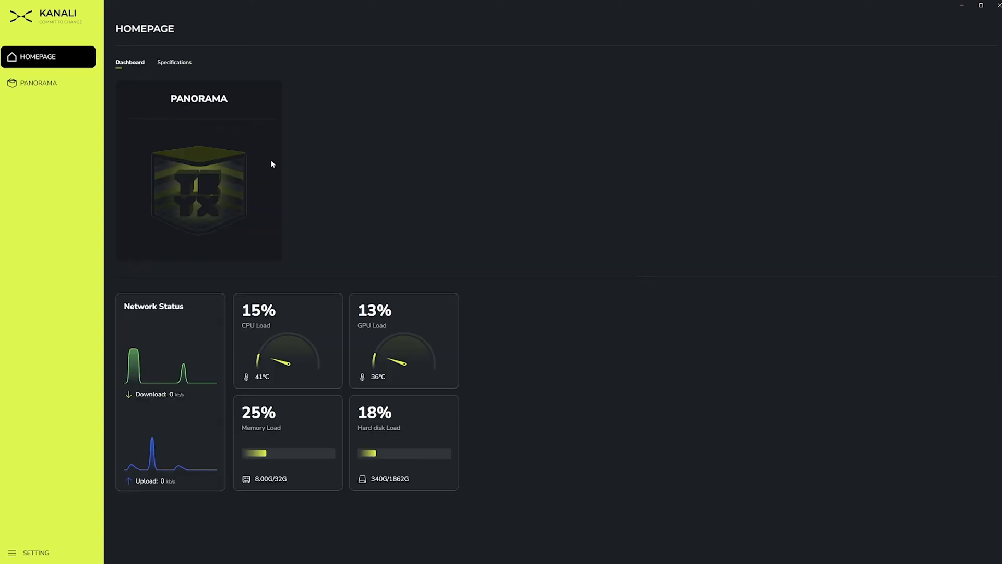
Open PANORAMA presets and view Sleep mode, Brightness, VRM Fan and Mirror Mode options.
{"action": "left_click", "coordinate": [39, 82]}
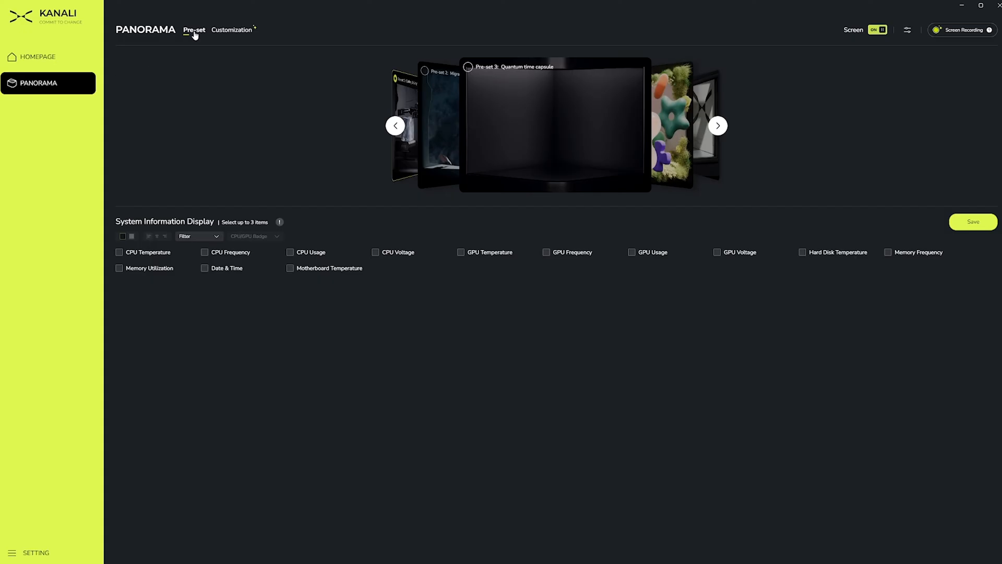
{"action": "mouse_move", "coordinate": [235, 32]}
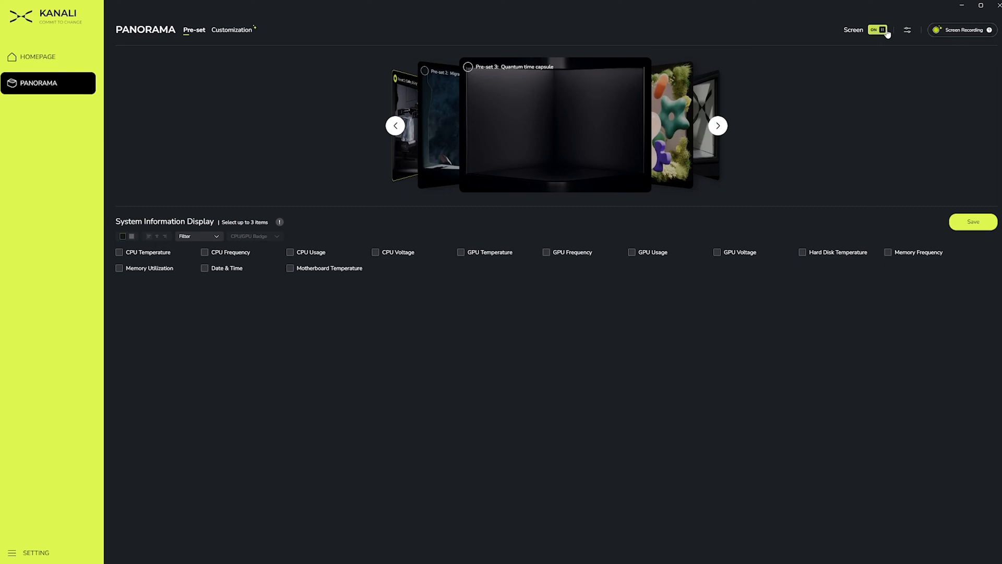
{"action": "left_click", "coordinate": [907, 30]}
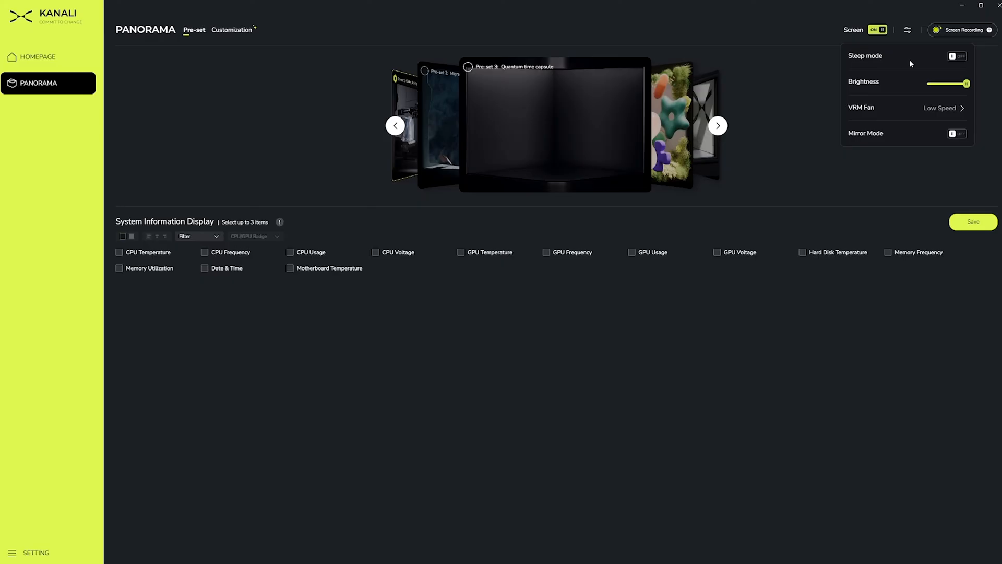
{"action": "mouse_move", "coordinate": [909, 114]}
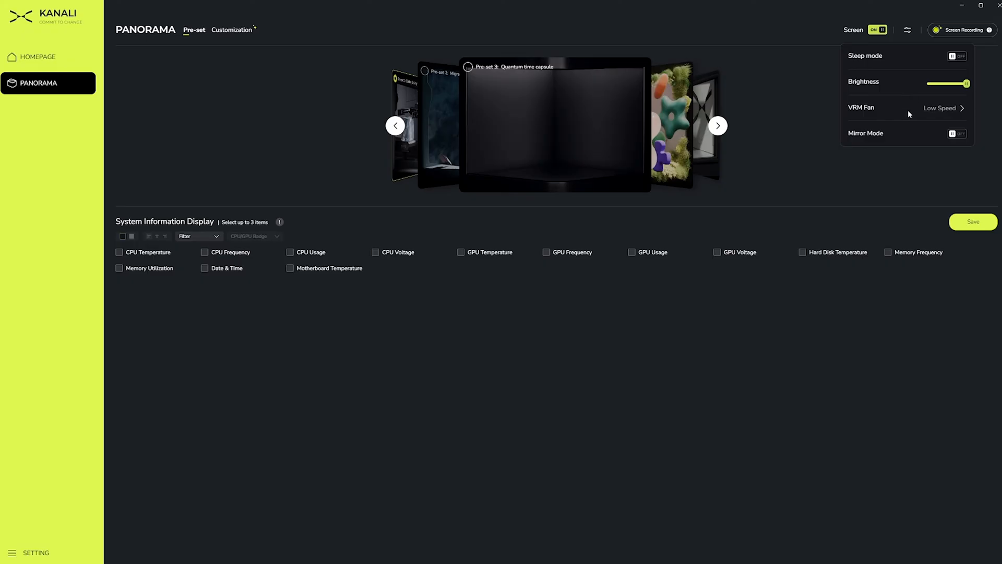
{"action": "mouse_move", "coordinate": [914, 142]}
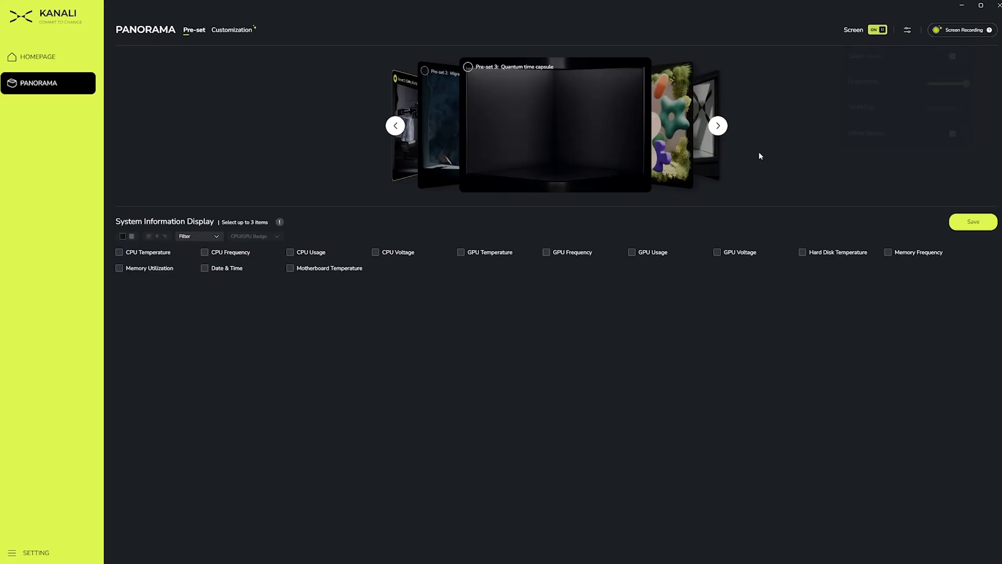
Cycle past the Racing, Shuttle and Quantum time capsule presets to select Exo - Ecological.
{"action": "left_click", "coordinate": [718, 125]}
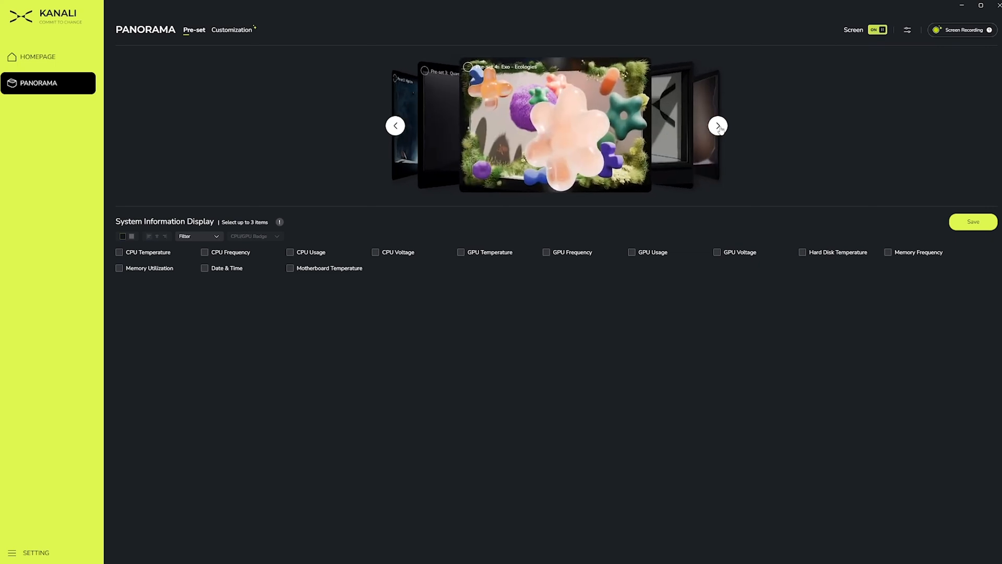
{"action": "left_click", "coordinate": [718, 125]}
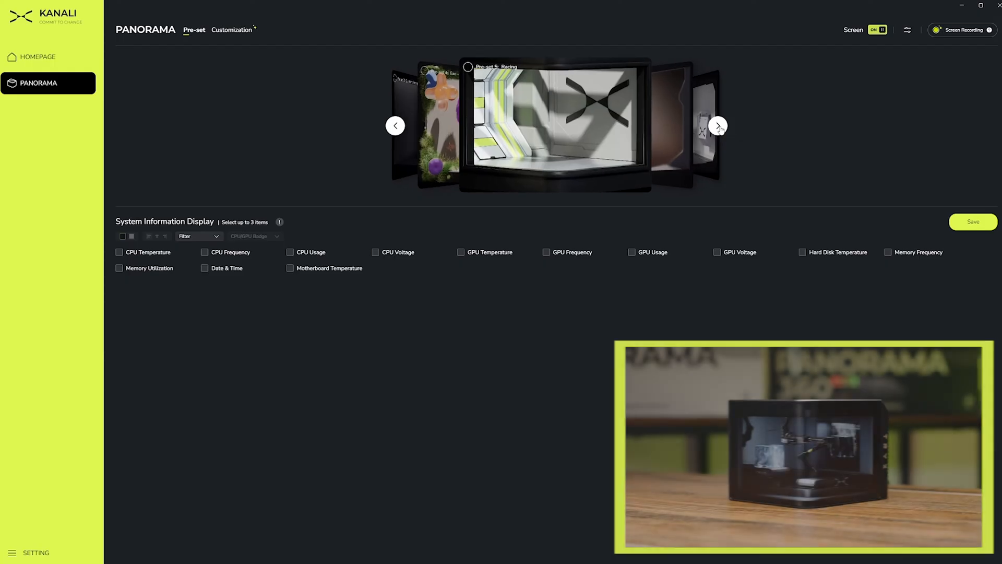
{"action": "left_click", "coordinate": [719, 125]}
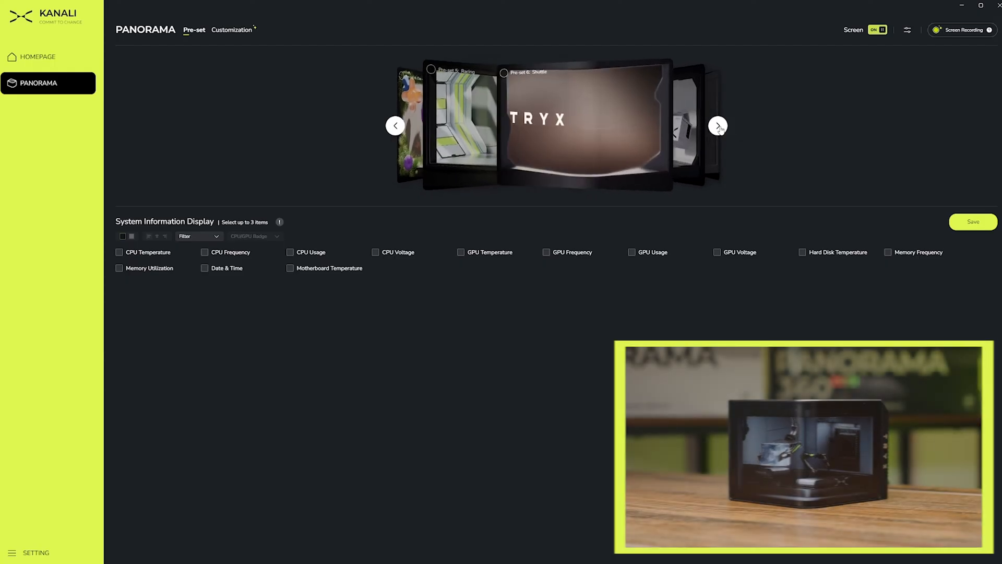
{"action": "left_click", "coordinate": [718, 125]}
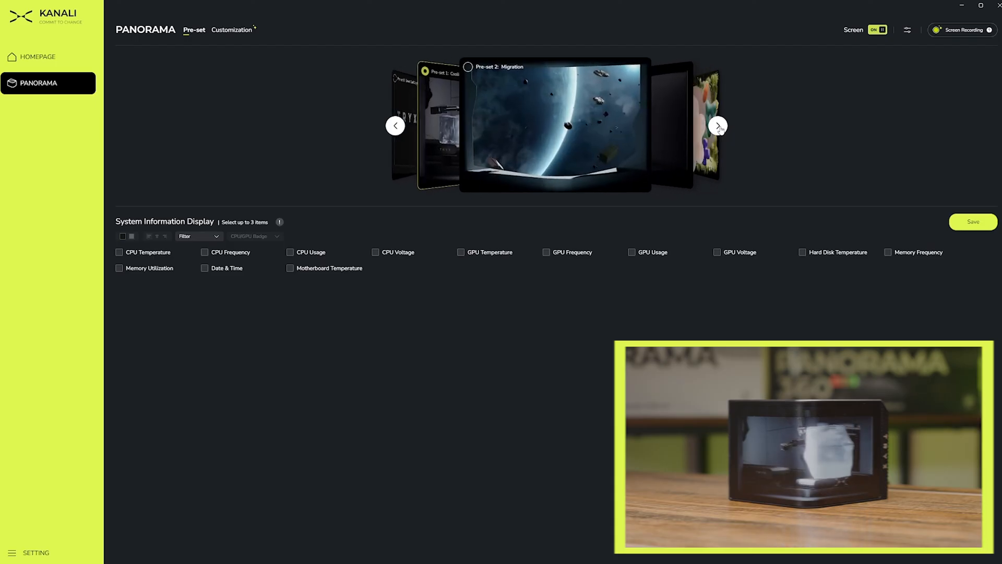
{"action": "left_click", "coordinate": [717, 125]}
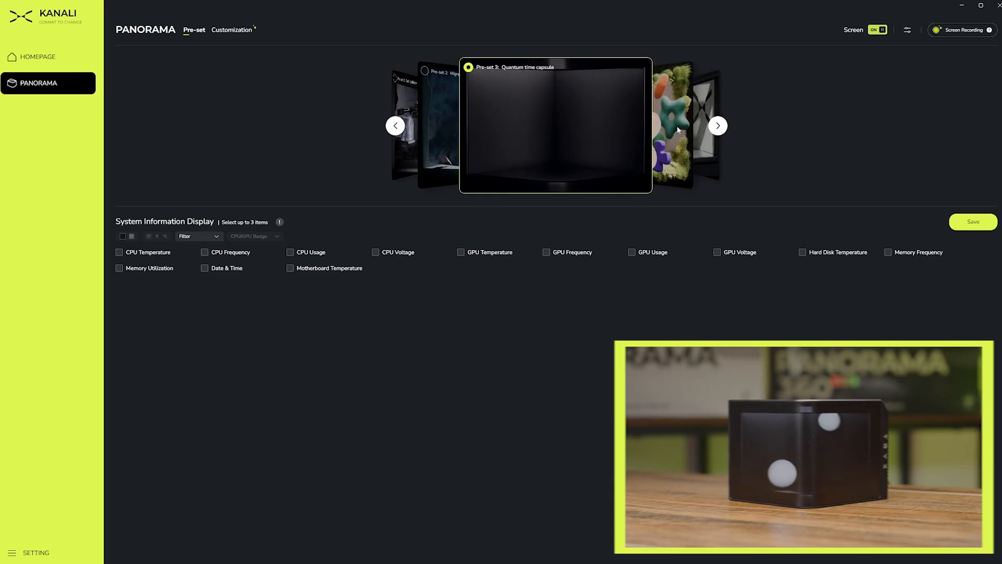
{"action": "left_click", "coordinate": [717, 125]}
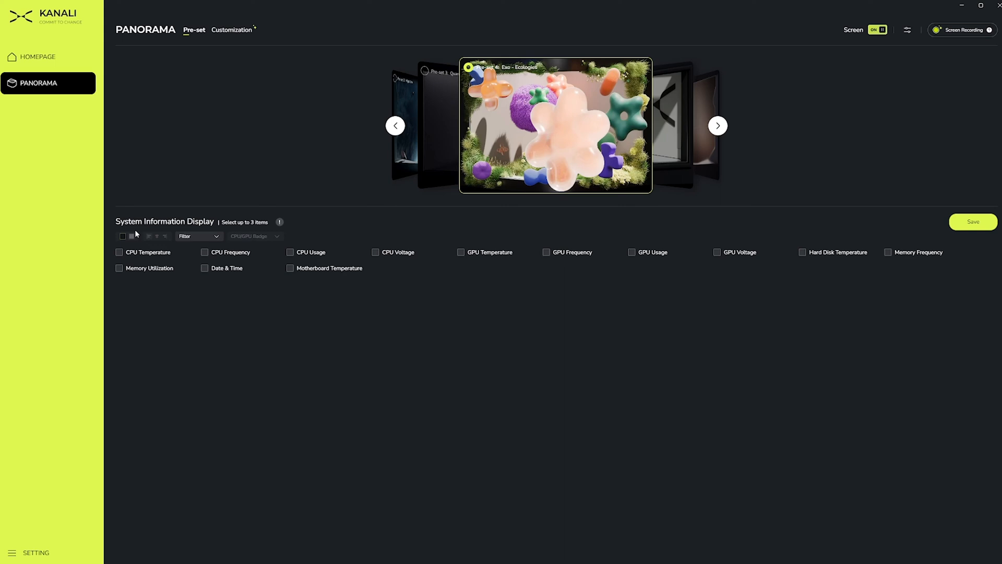
{"action": "mouse_move", "coordinate": [119, 252]}
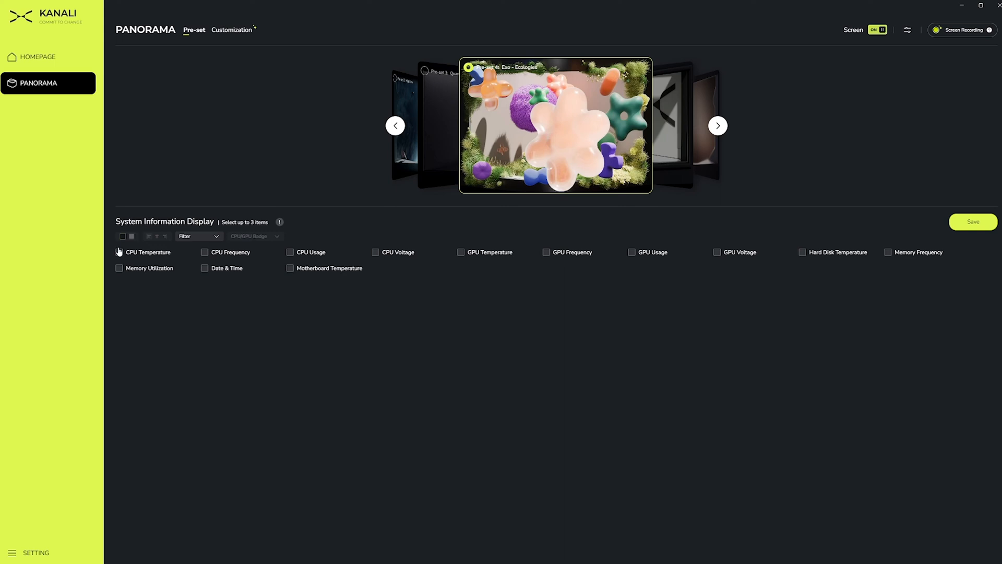
Show CPU Temperature, CPU Frequency and GPU Temperature, left-aligned, with the rain filter on.
{"action": "left_click", "coordinate": [119, 251]}
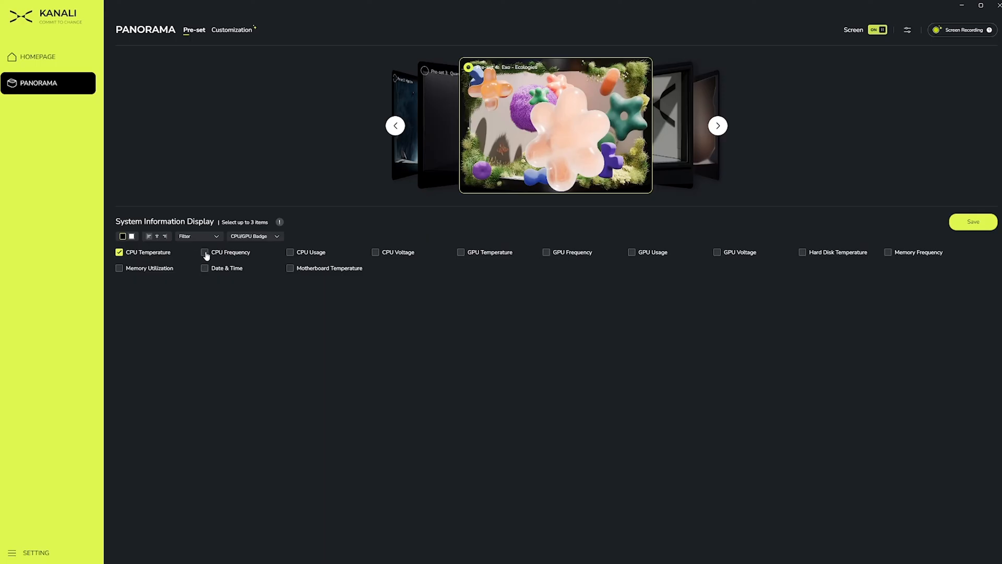
{"action": "left_click", "coordinate": [205, 251]}
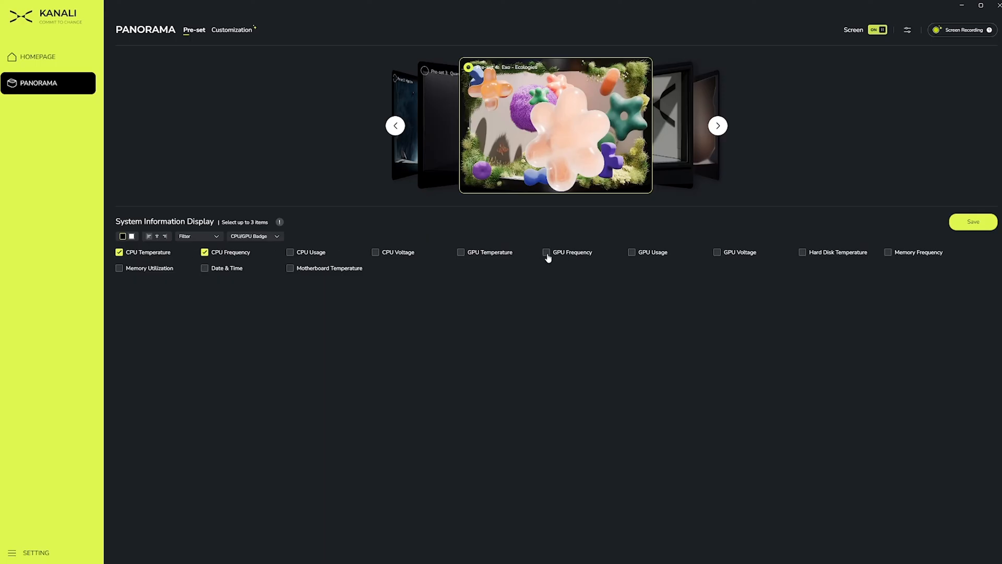
{"action": "left_click", "coordinate": [461, 251]}
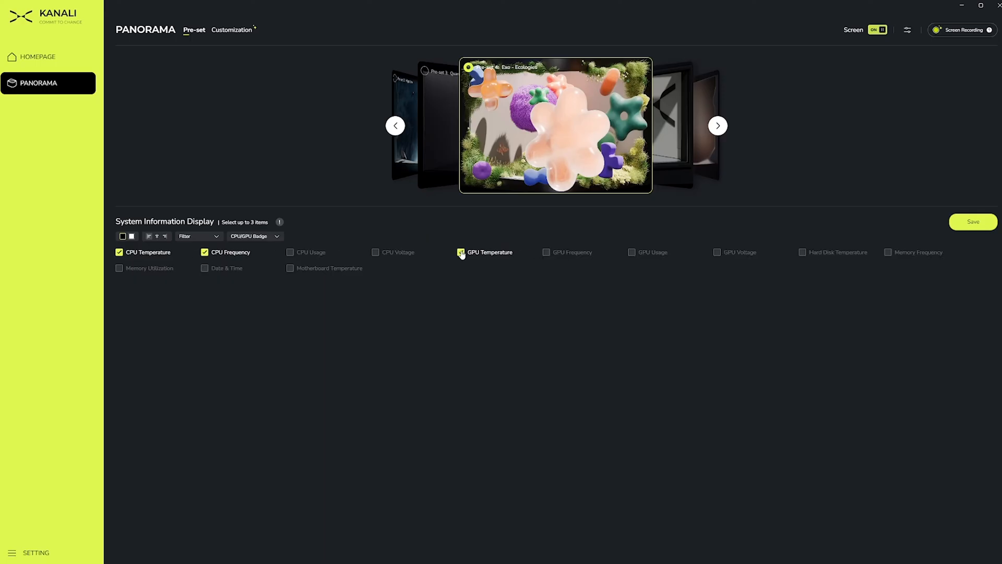
{"action": "left_click", "coordinate": [461, 251]}
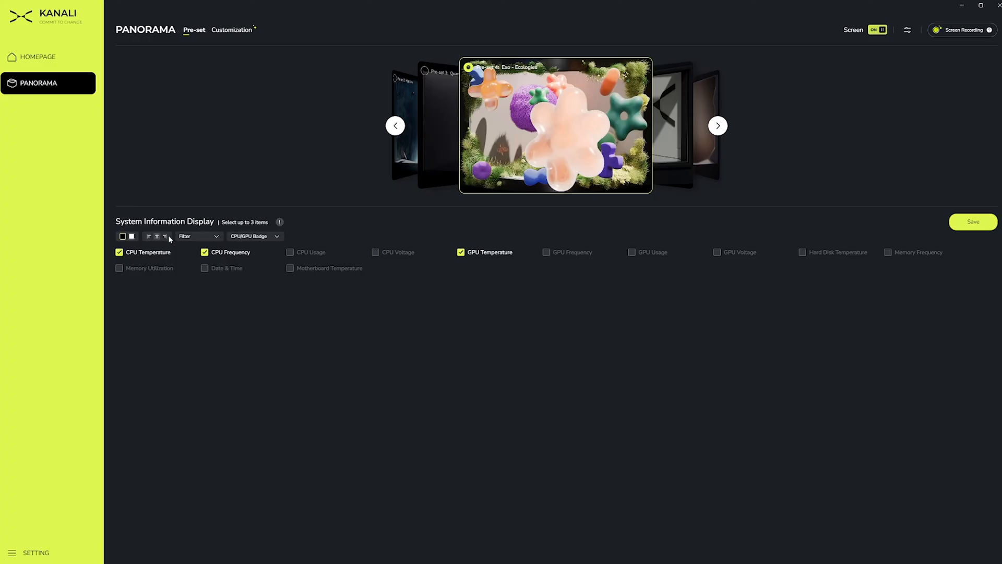
{"action": "mouse_move", "coordinate": [148, 242]}
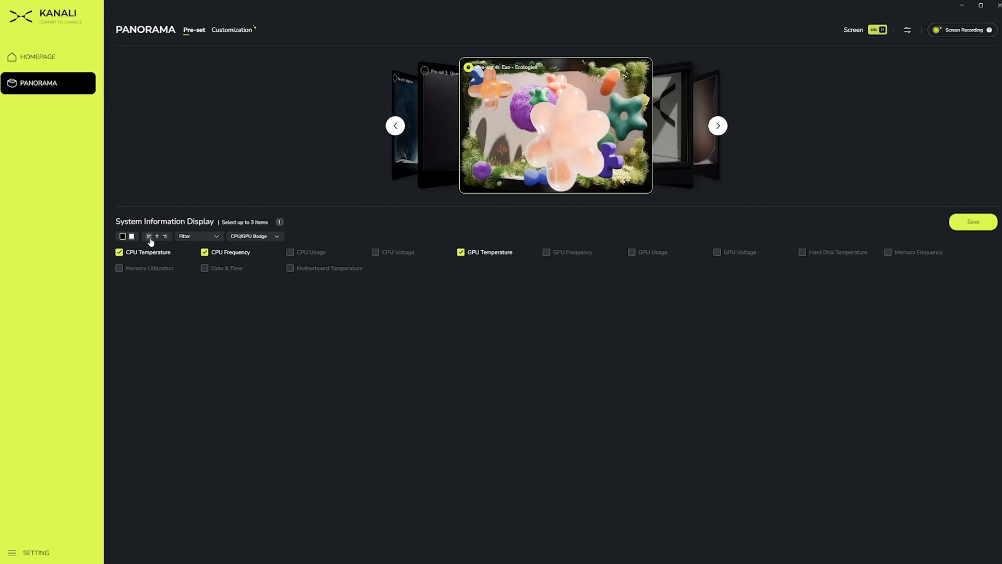
{"action": "left_click", "coordinate": [198, 236]}
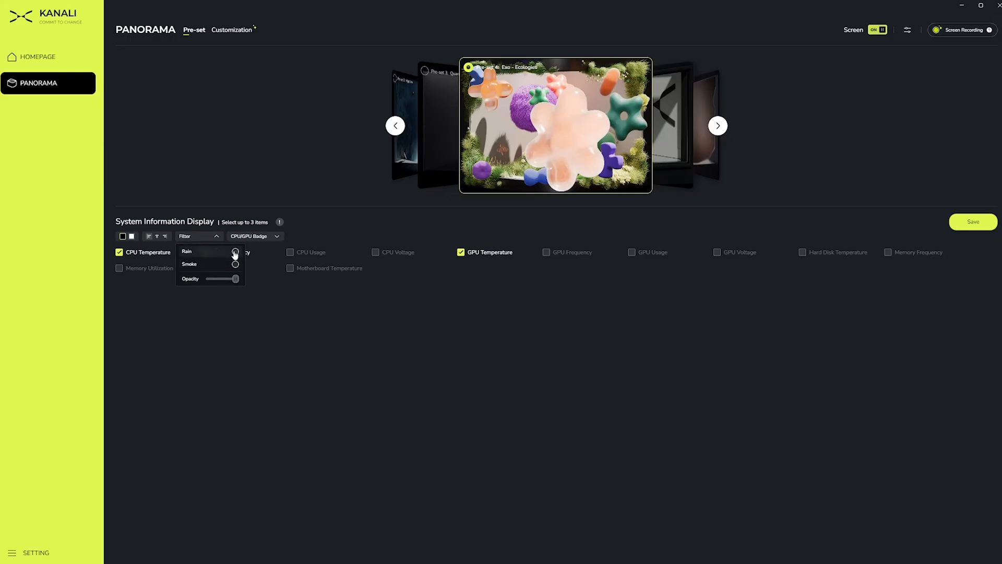
{"action": "left_click", "coordinate": [236, 251]}
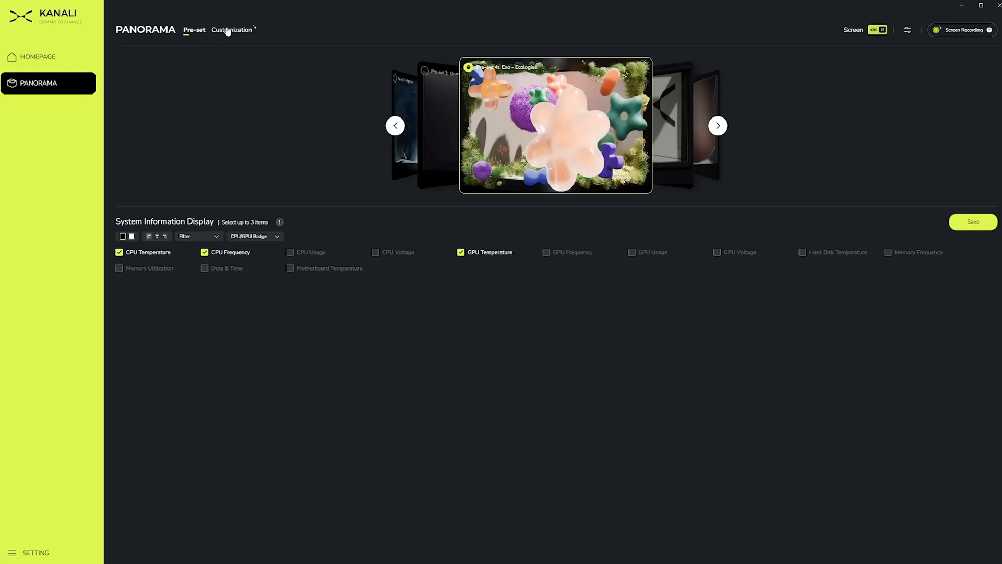
Switch to the Customization tab and preview the Screen Recording settings without applying them.
{"action": "left_click", "coordinate": [231, 29]}
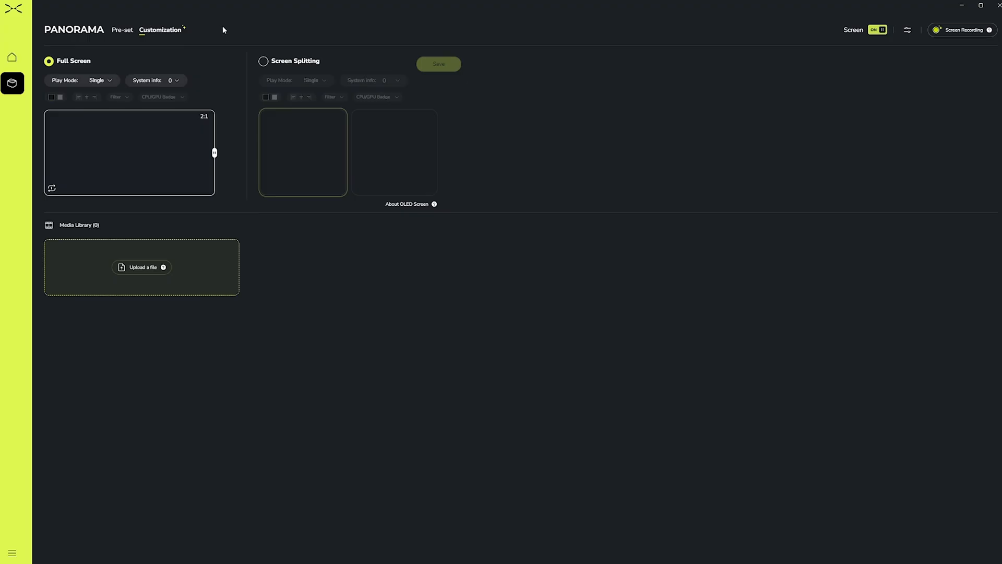
{"action": "mouse_move", "coordinate": [216, 34]}
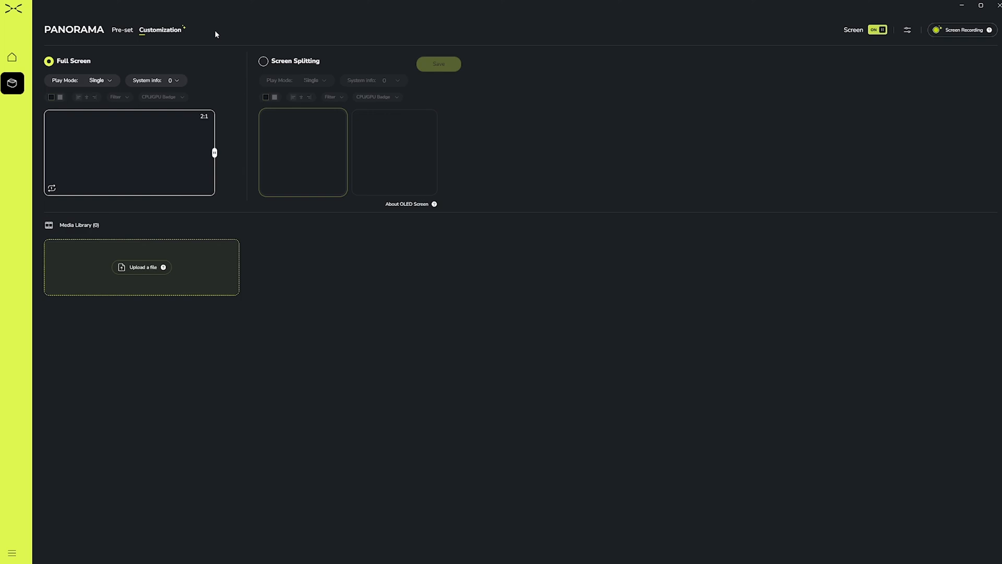
{"action": "left_click", "coordinate": [962, 31]}
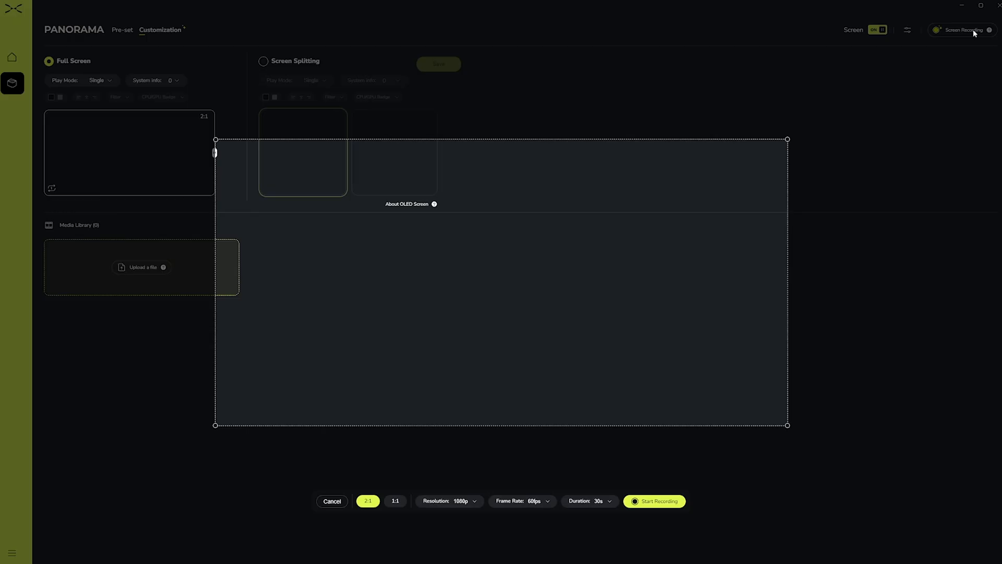
{"action": "left_click", "coordinate": [332, 500]}
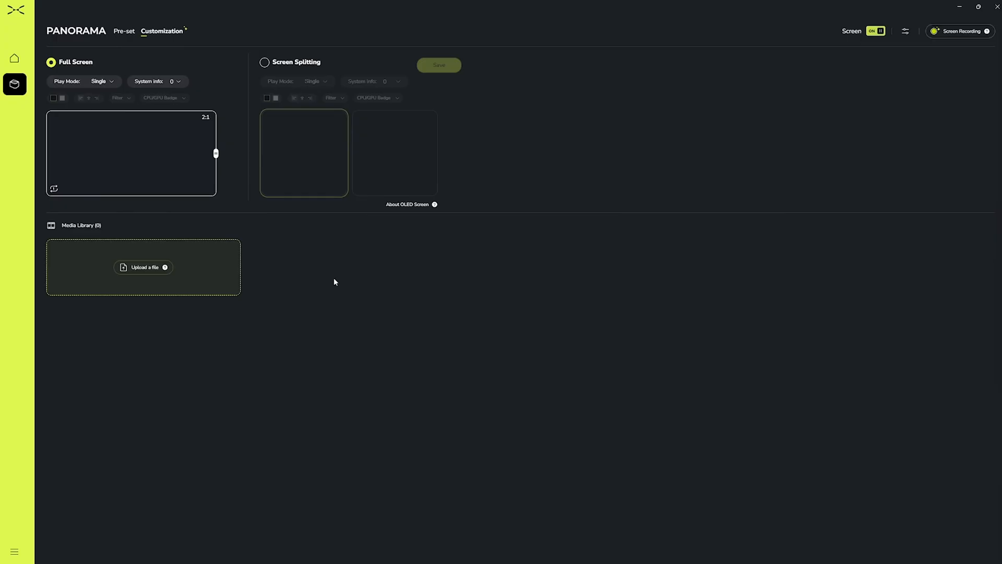
{"action": "mouse_move", "coordinate": [143, 267]}
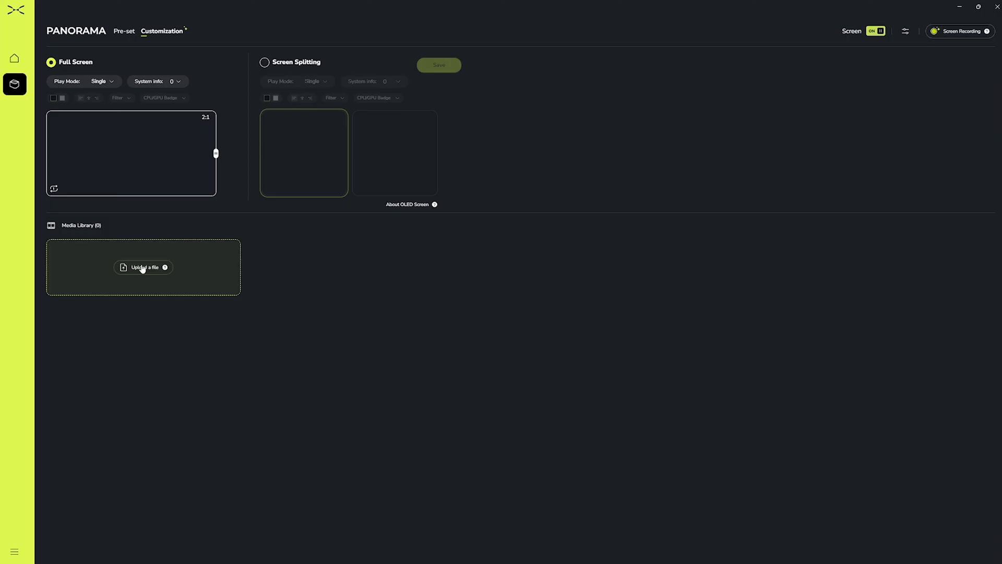
Upload Clip 2 with a 2:1 crop as the full-screen video, set to Loop.
{"action": "left_click", "coordinate": [144, 268]}
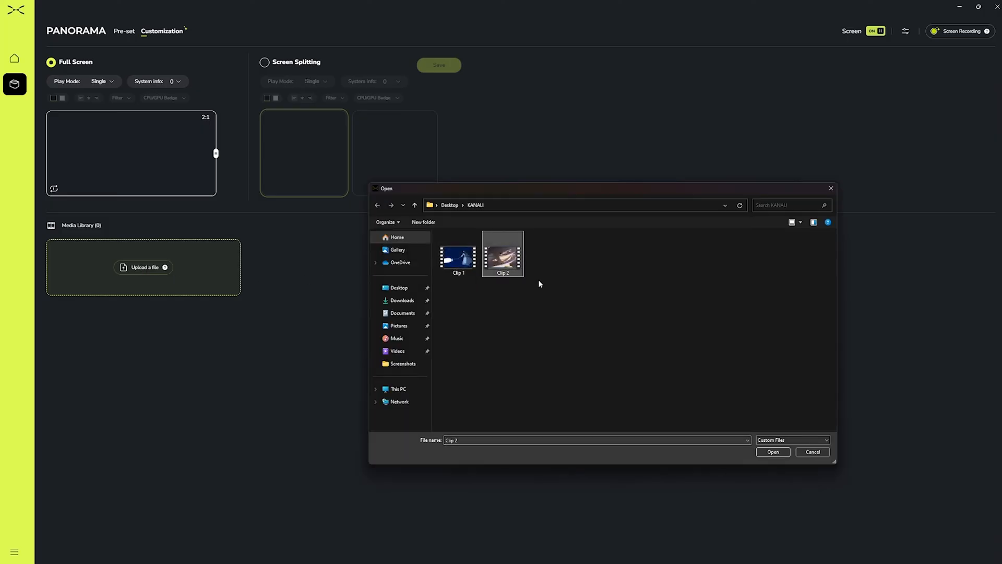
{"action": "left_click", "coordinate": [772, 452]}
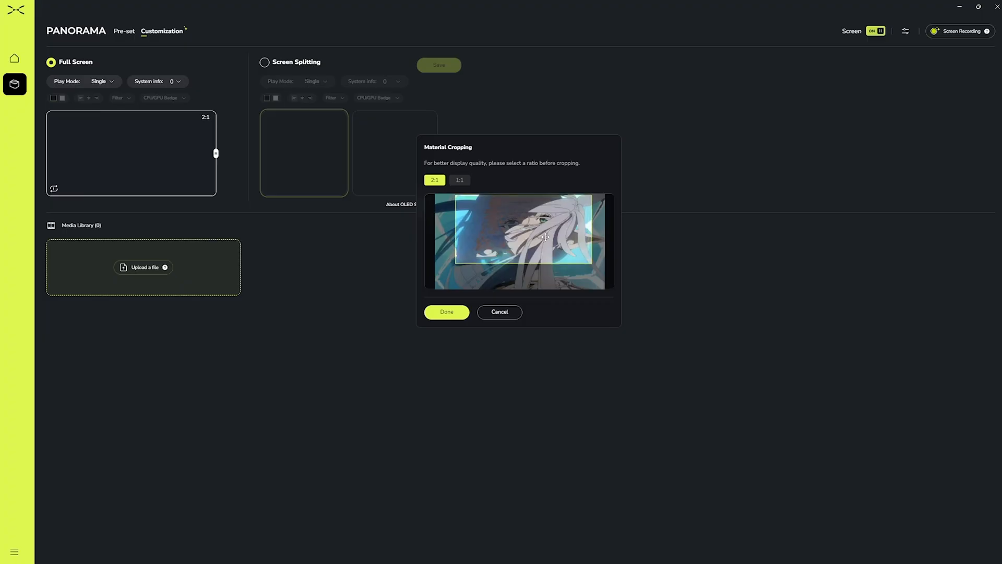
{"action": "left_click", "coordinate": [446, 311]}
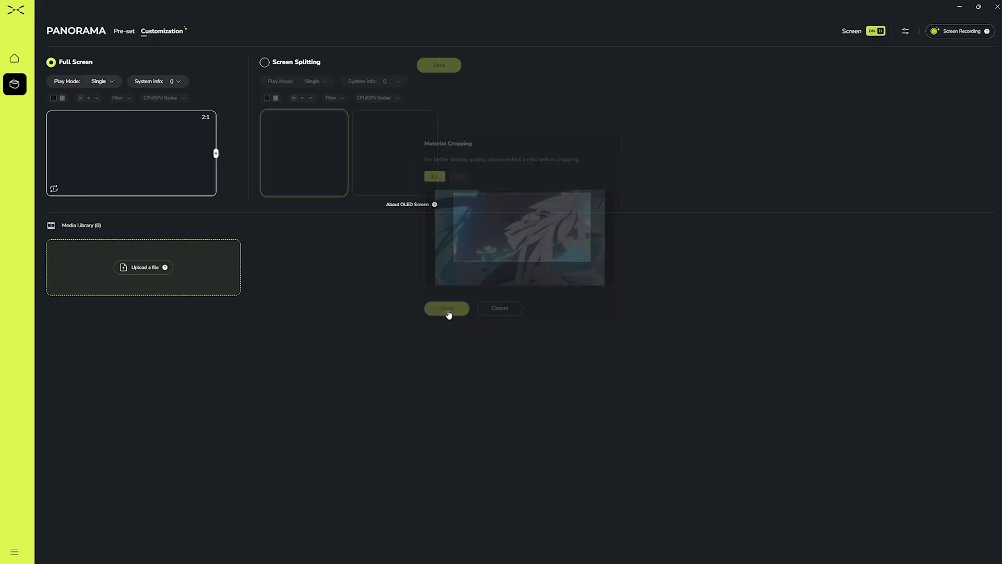
{"action": "left_click", "coordinate": [447, 308]}
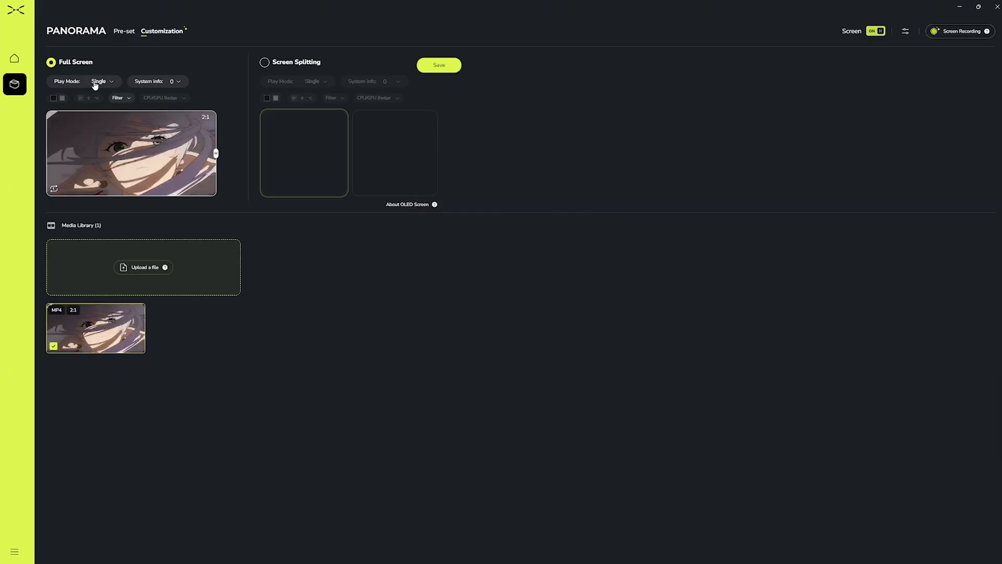
{"action": "left_click", "coordinate": [83, 81]}
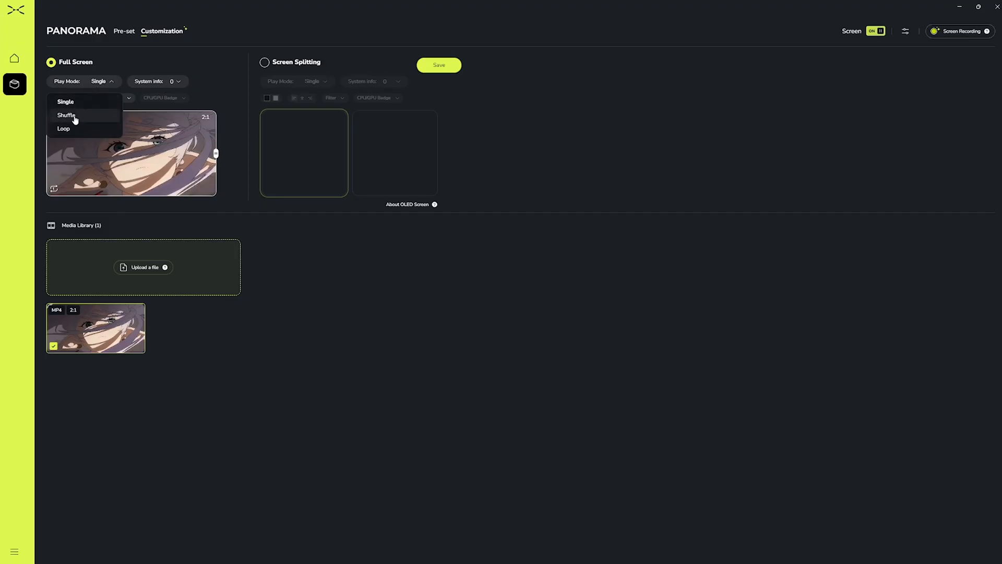
{"action": "mouse_move", "coordinate": [65, 102]}
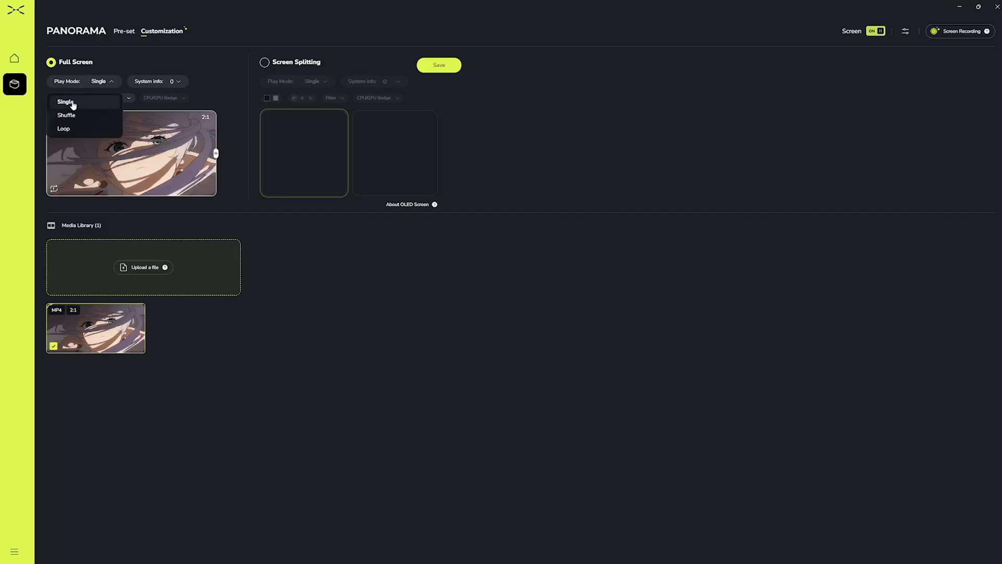
{"action": "mouse_move", "coordinate": [63, 128]}
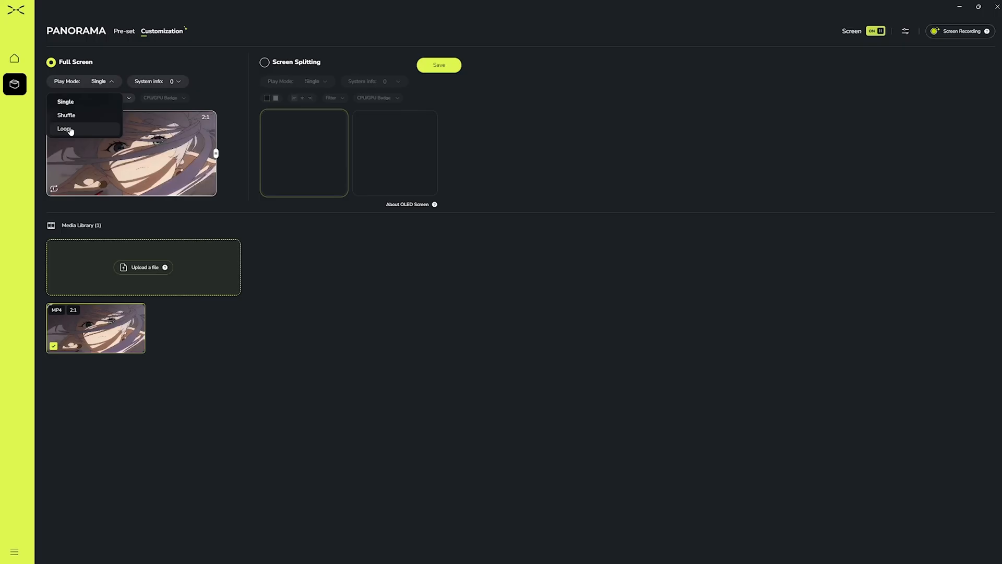
{"action": "left_click", "coordinate": [63, 128]}
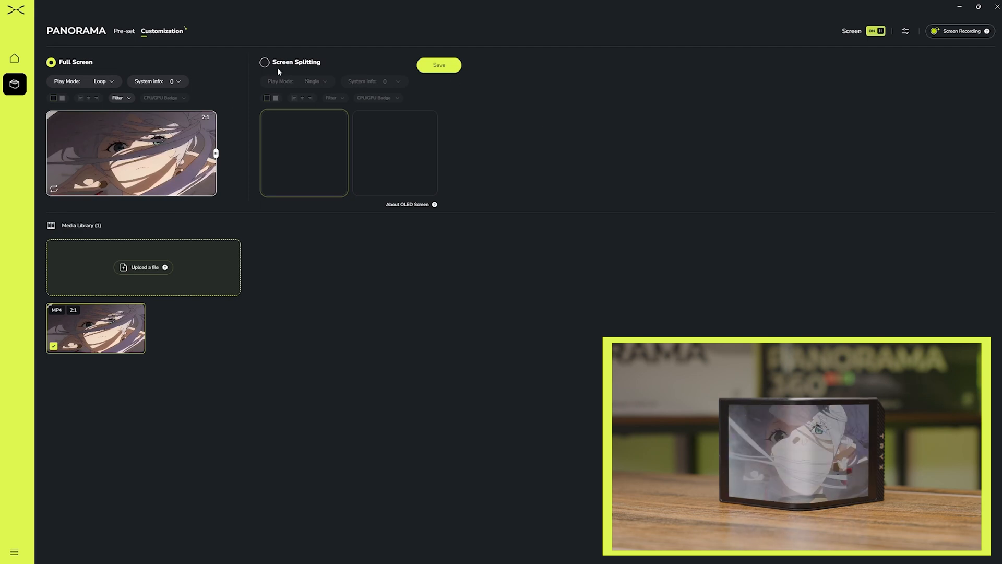
Switch to Screen Splitting and add both clips with 1:1 crops.
{"action": "left_click", "coordinate": [264, 62]}
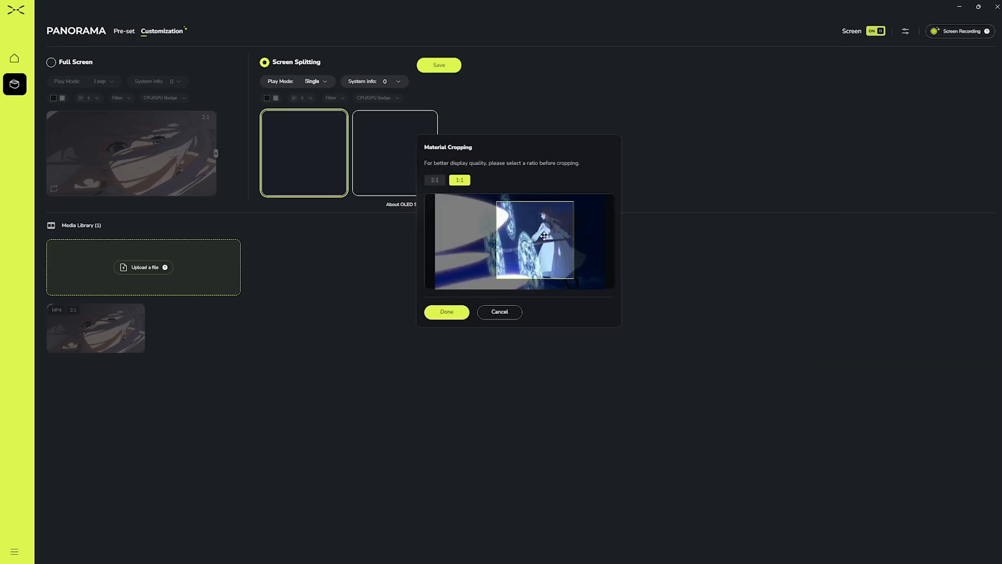
{"action": "left_click", "coordinate": [447, 312]}
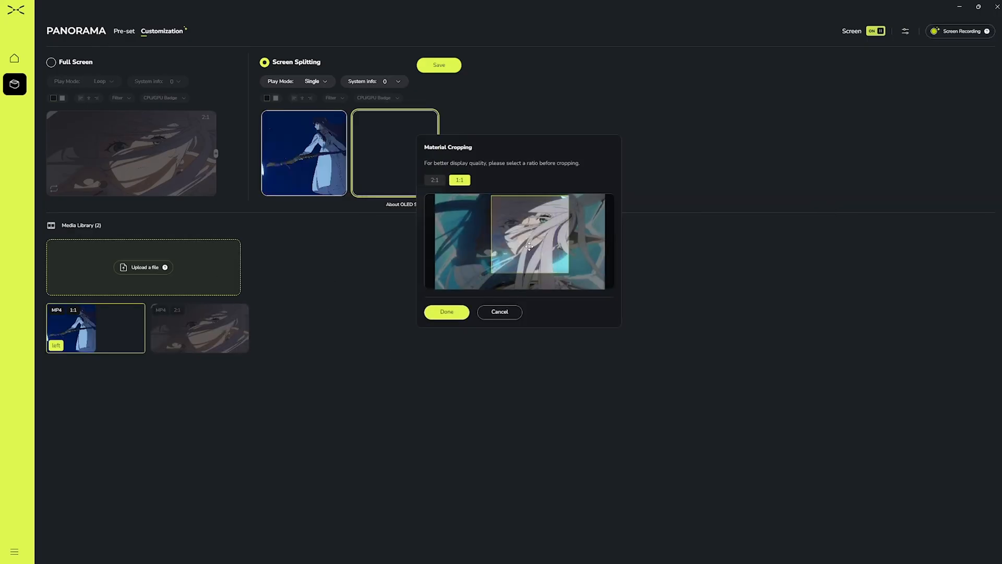
{"action": "left_click", "coordinate": [446, 313]}
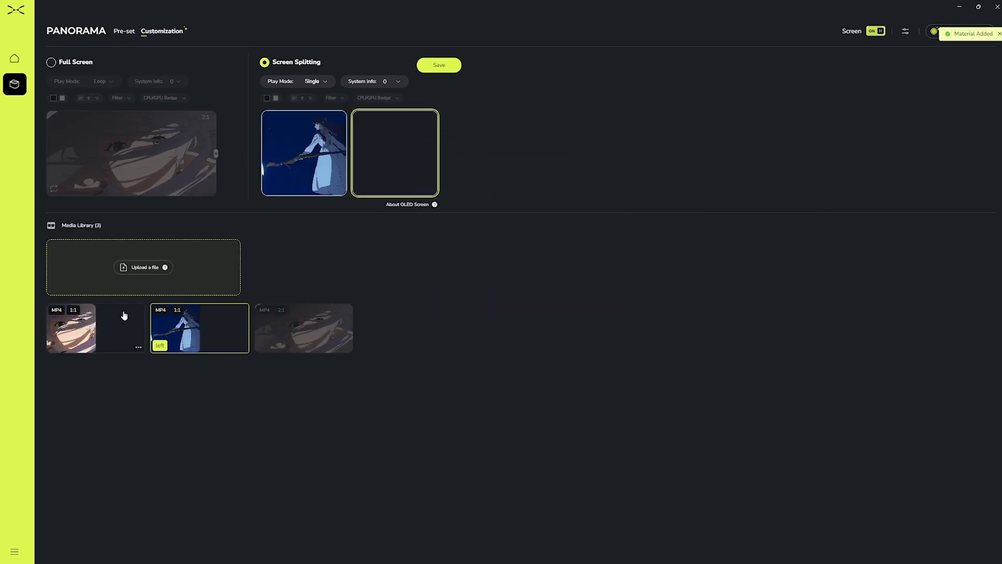
Show CPU Frequency and GPU Temperature readouts on the right screen.
{"action": "left_click", "coordinate": [313, 82]}
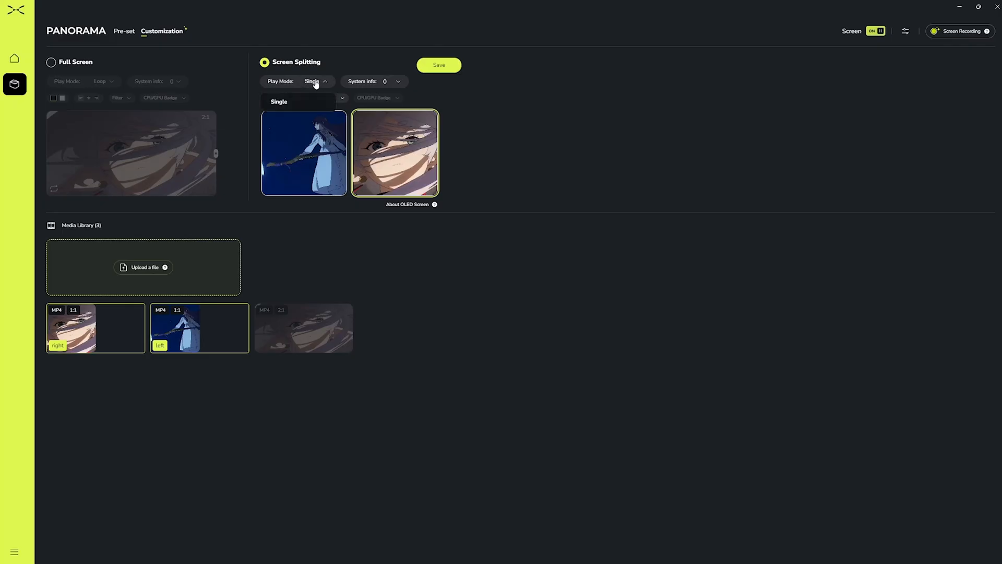
{"action": "mouse_move", "coordinate": [340, 71]}
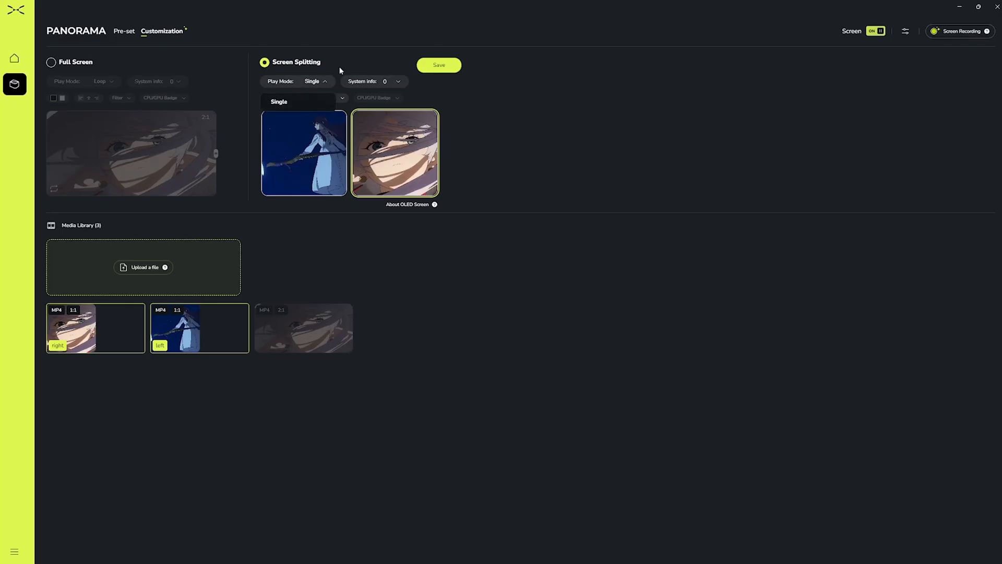
{"action": "left_click", "coordinate": [377, 97]}
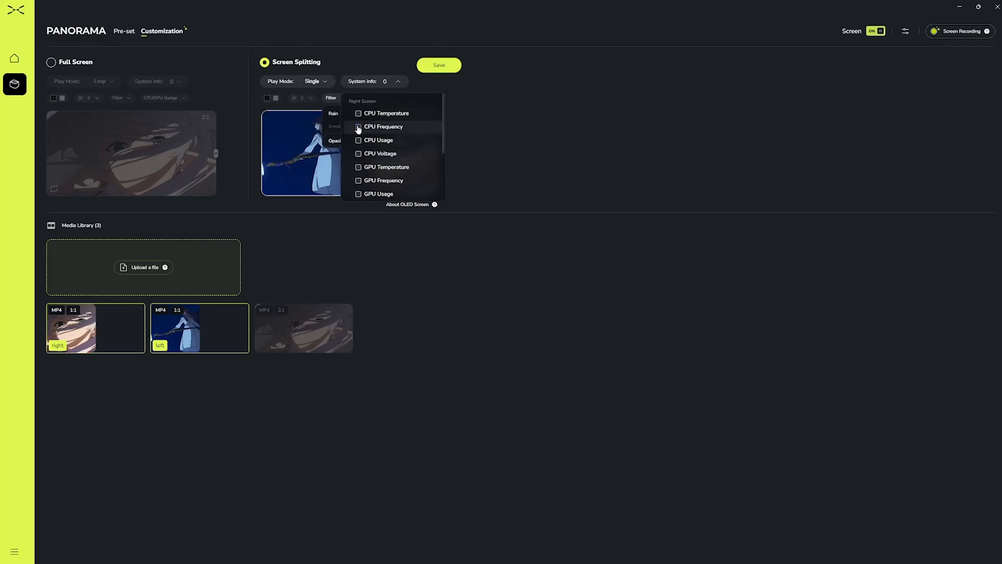
{"action": "left_click", "coordinate": [358, 126]}
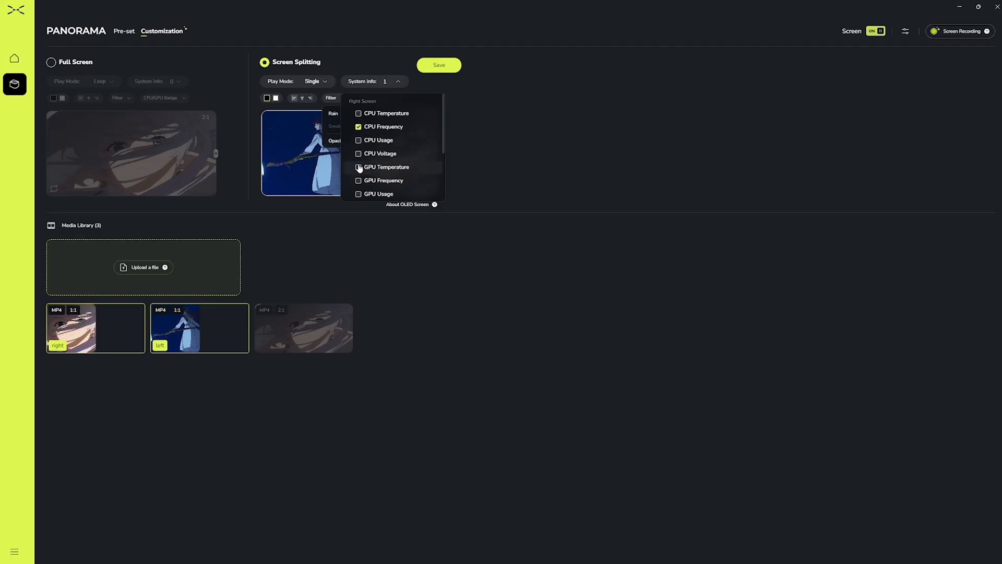
{"action": "left_click", "coordinate": [359, 167]}
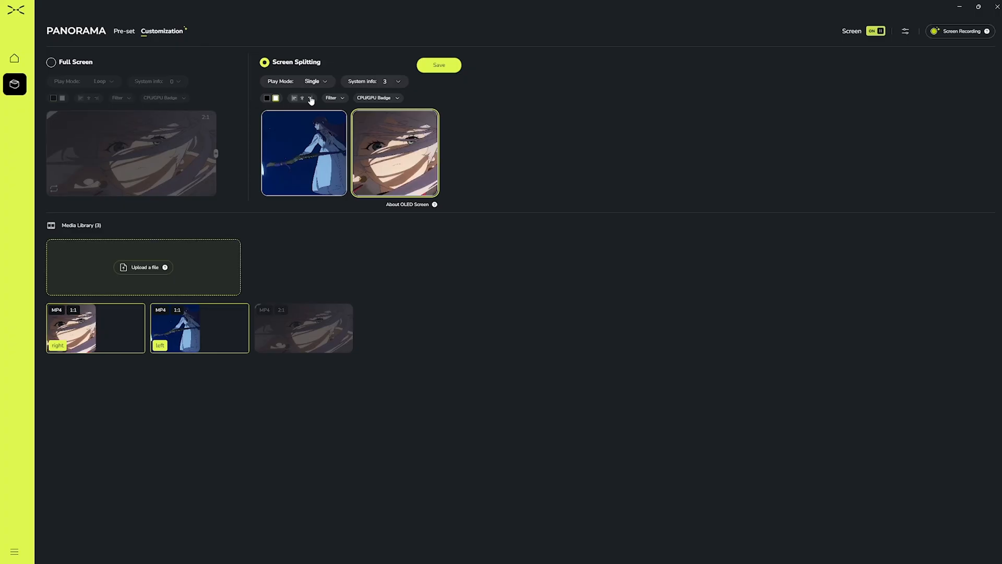
{"action": "mouse_move", "coordinate": [521, 87]}
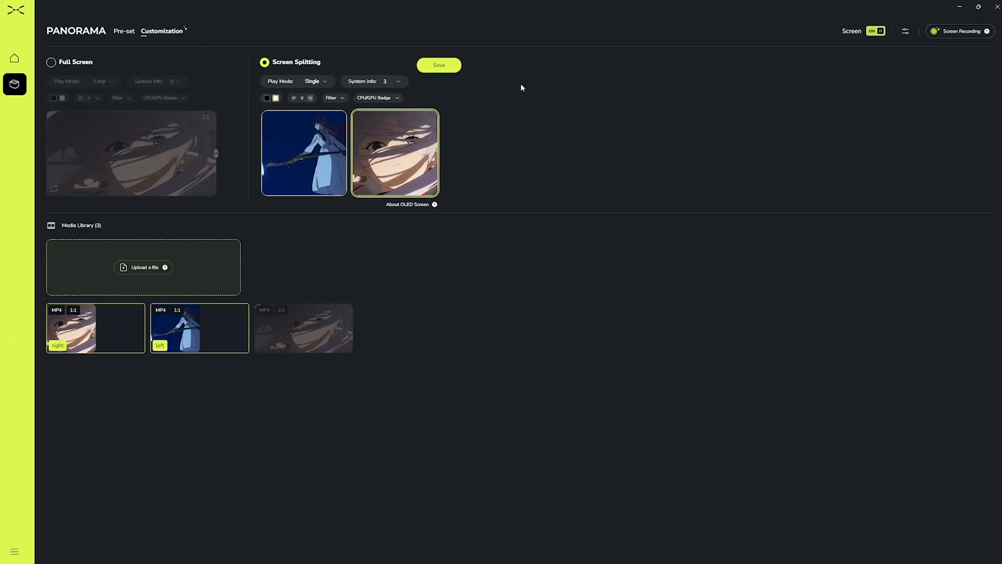